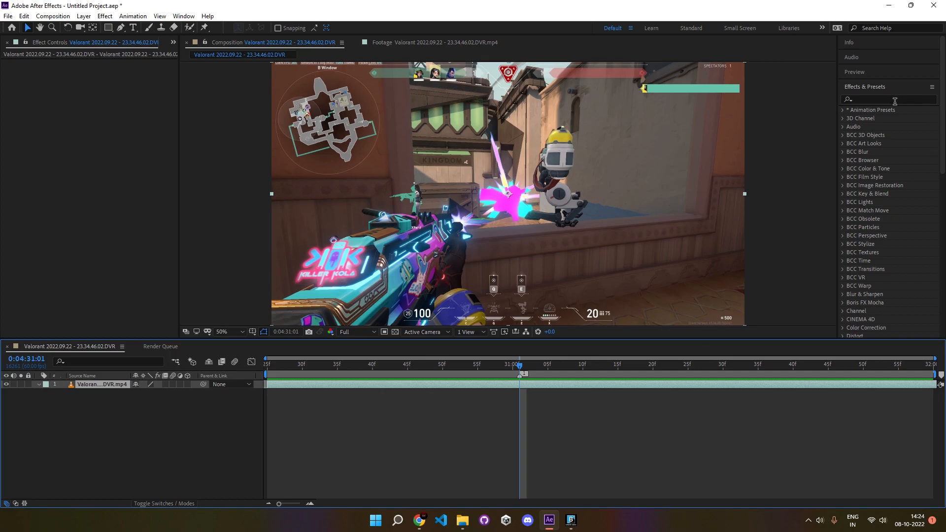
Apply S_HueSatBright and Gaussian Blur, keyframing Brightness 2 and Blurriness 15, then 1 and 0
type("hues")
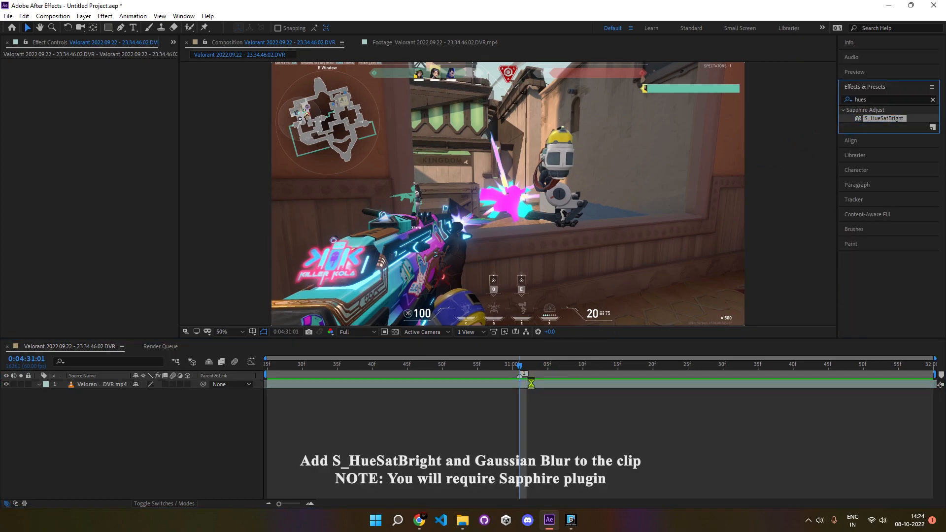
type("gauss")
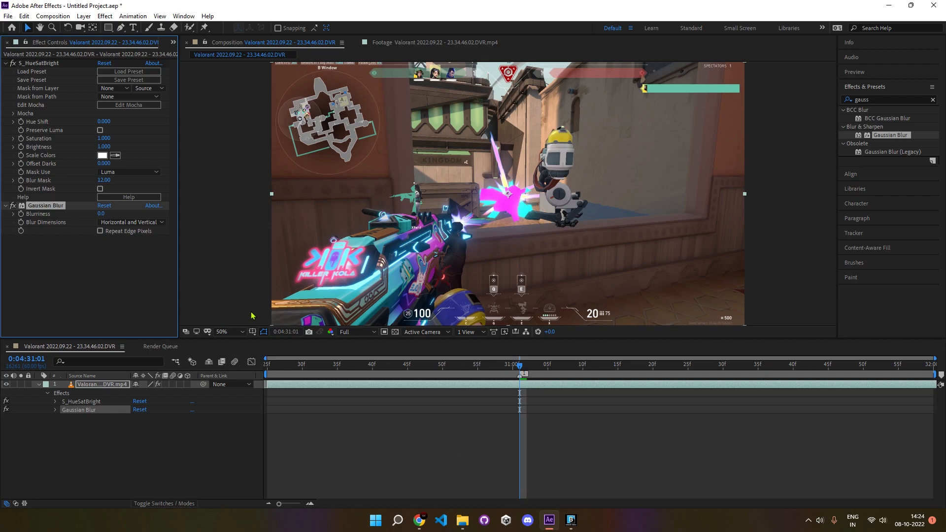
key("ctrl+Left")
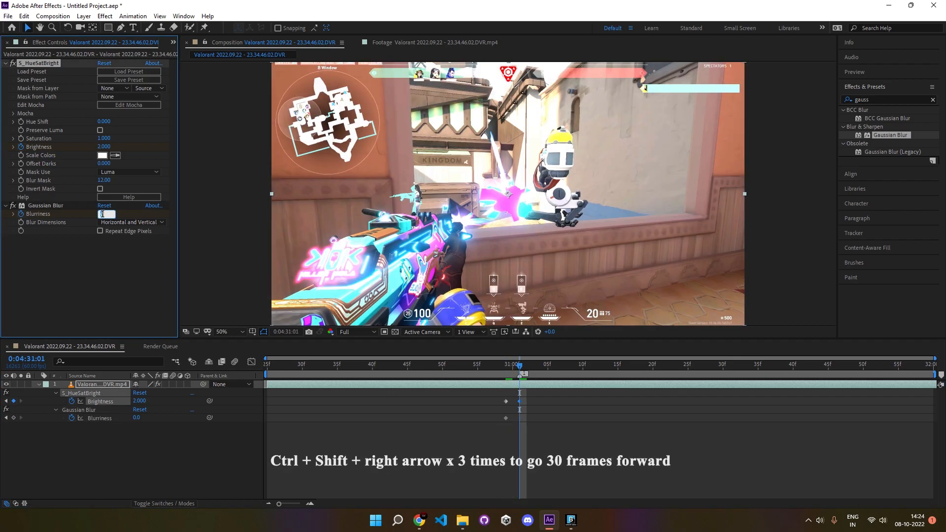
type("15.0")
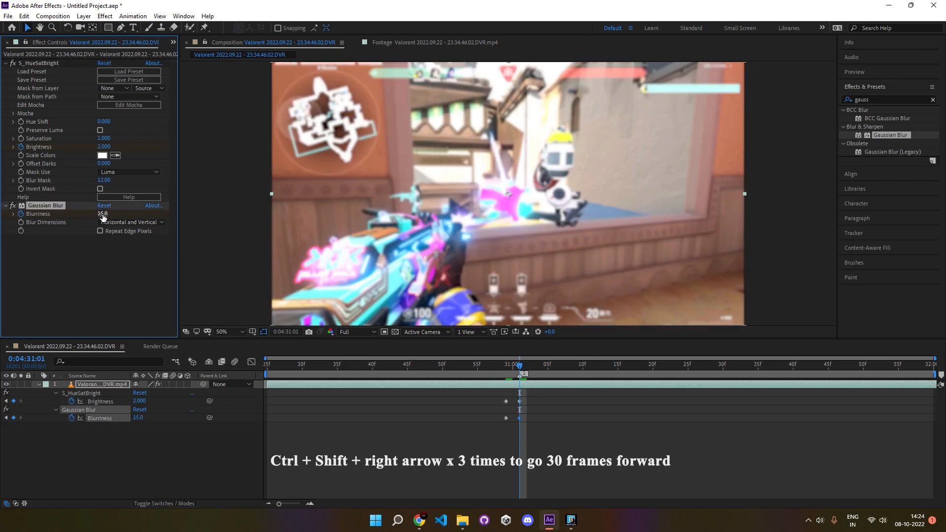
key("ctrl+shift+right")
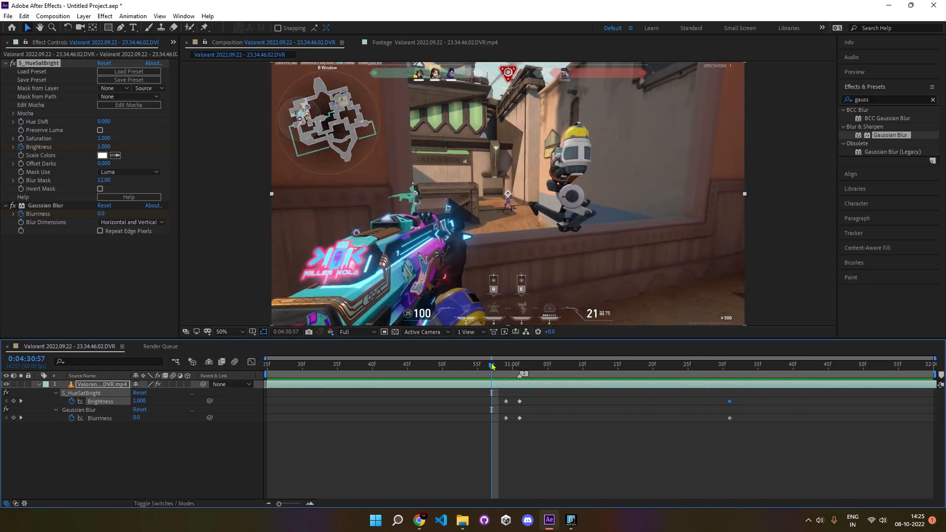
Apply a Sawtooth Wave Warp at 0° direction, keyframing Wave Height down to 0 thirty frames later
type("wave wa")
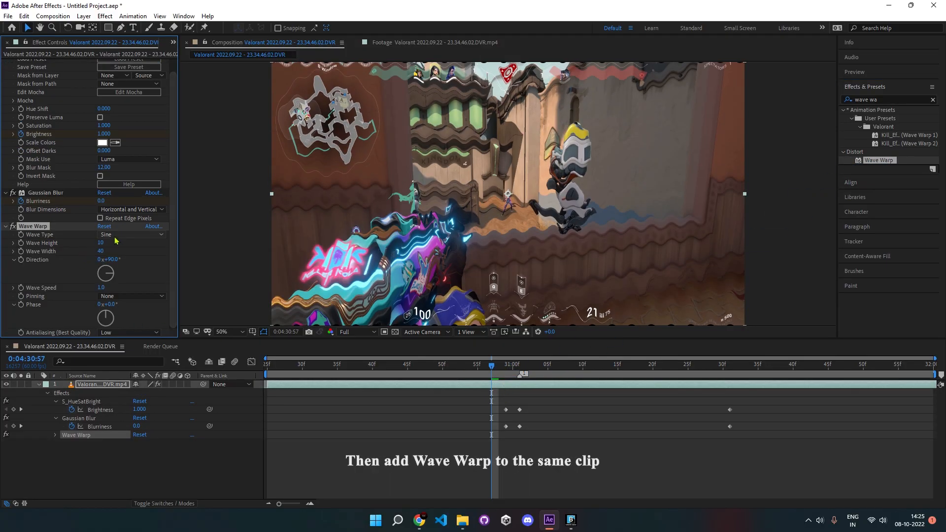
left_click(130, 234)
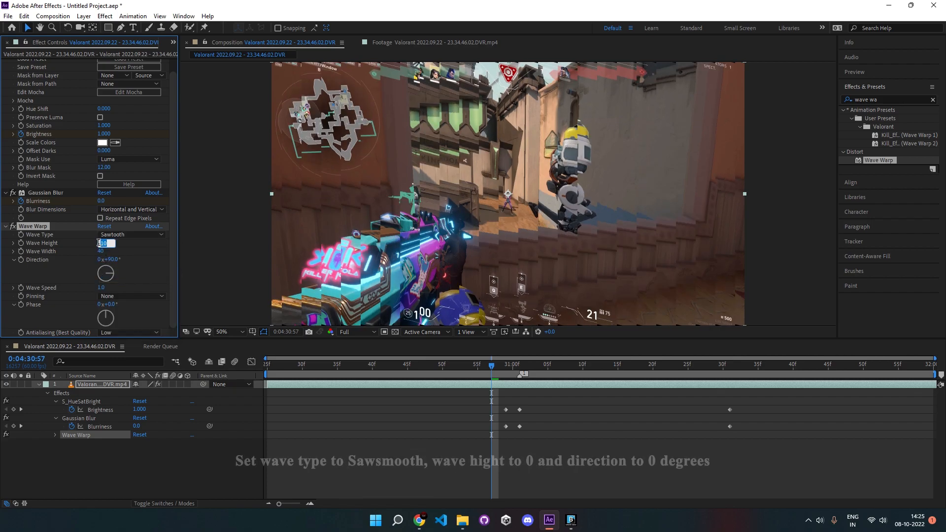
type("0")
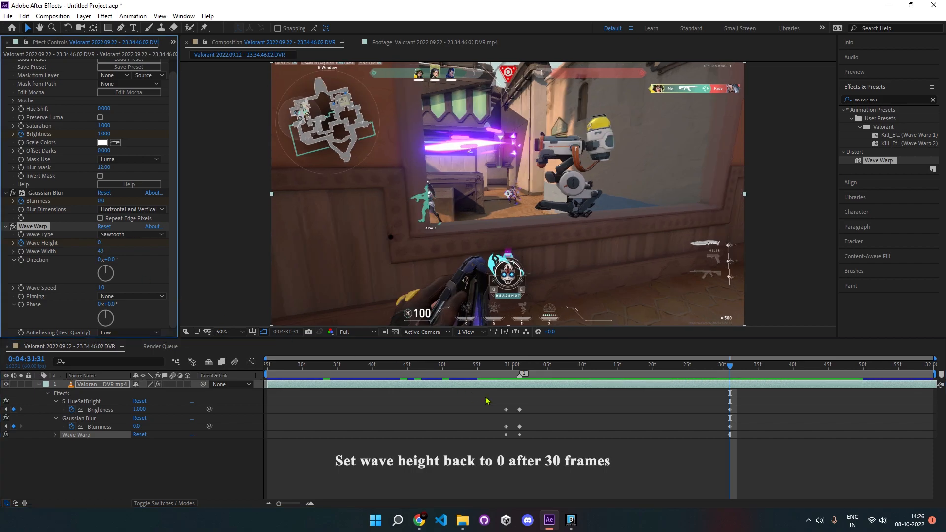
left_click(491, 364)
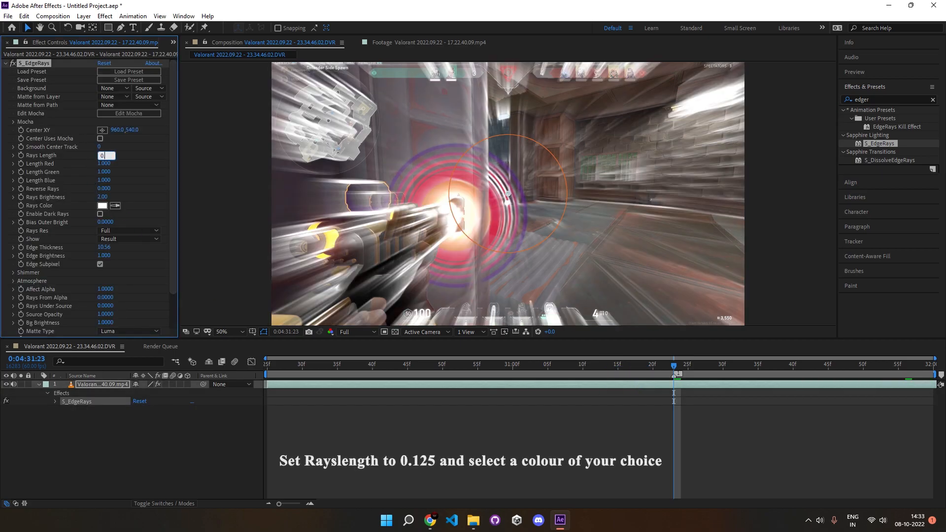
Give S_EdgeRays red rays of length 0.125, keyframing Rays Brightness from 2 to 0
left_click(102, 205)
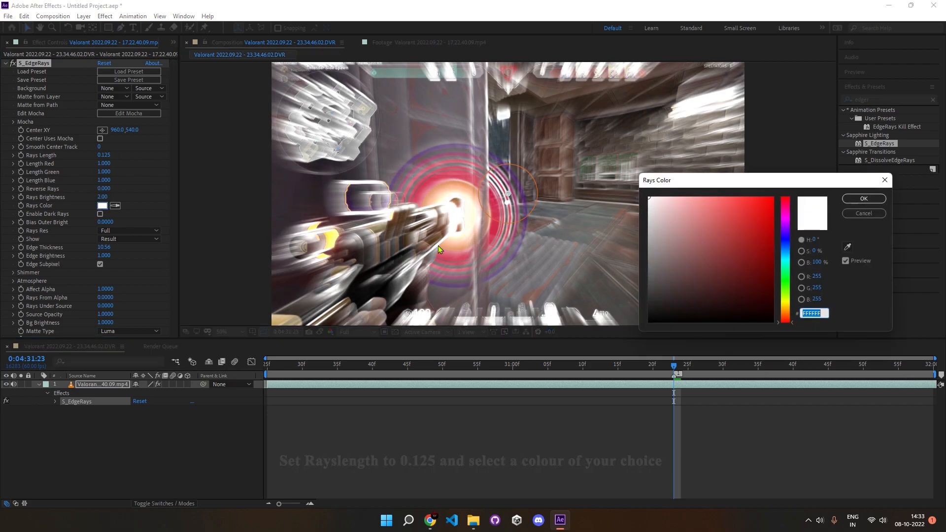
left_click(750, 195)
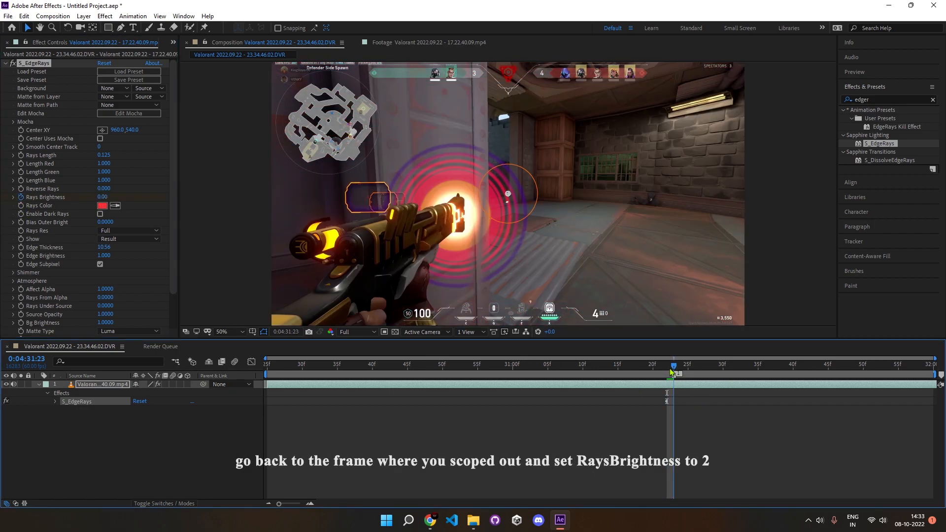
type("2")
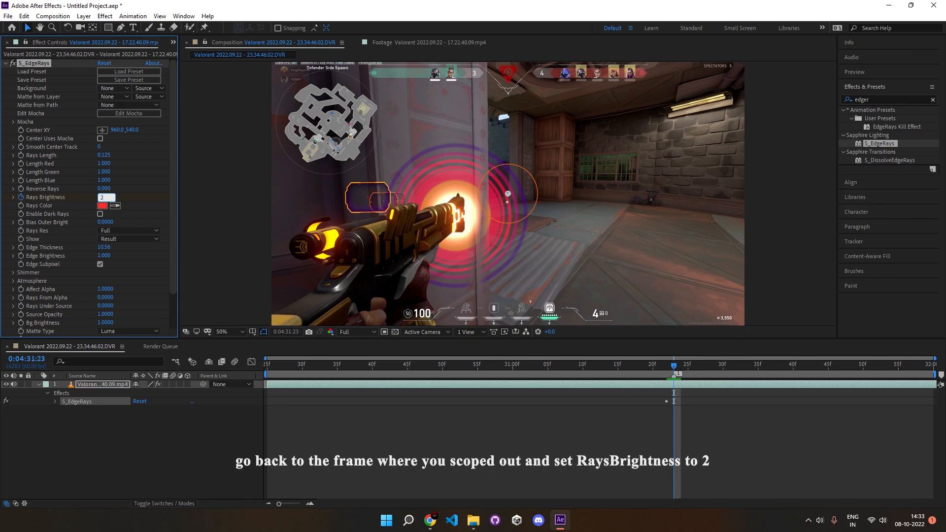
key("Enter")
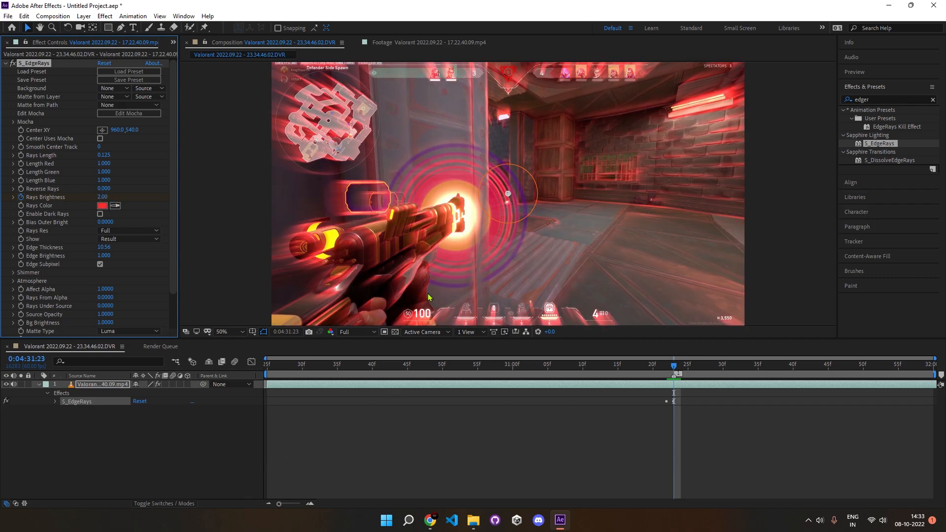
key("ctrl+shift+right")
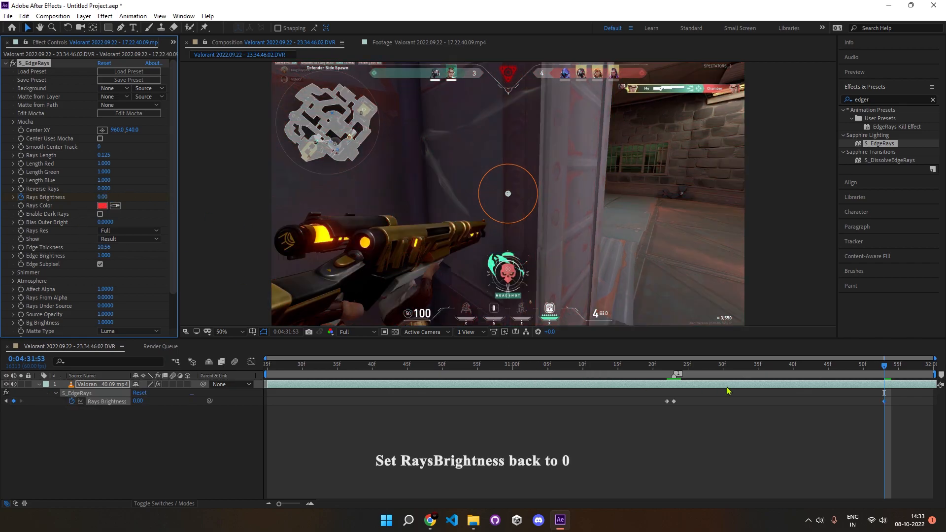
left_click(659, 364)
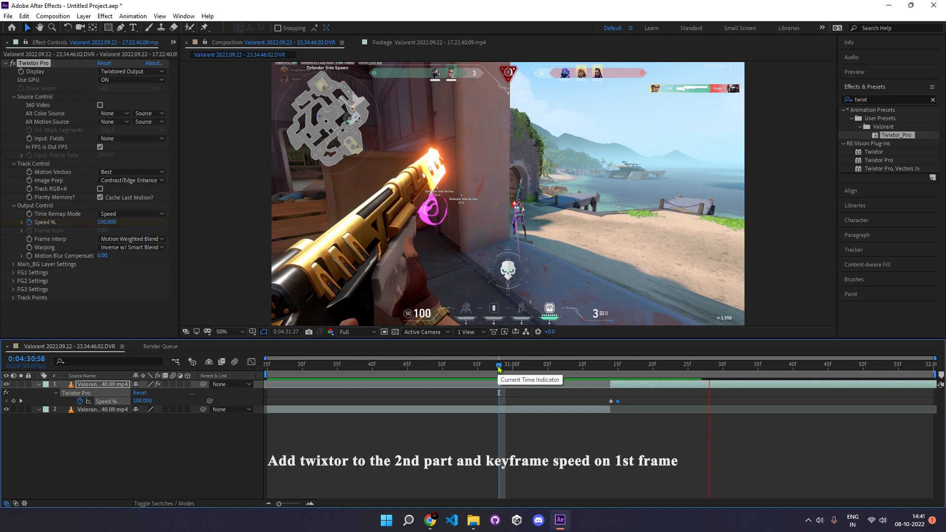
Keyframe Twixtor Pro Speed on the second layer, then pre-compose both clip parts into Pre-comp 1
key("ctrl+Right")
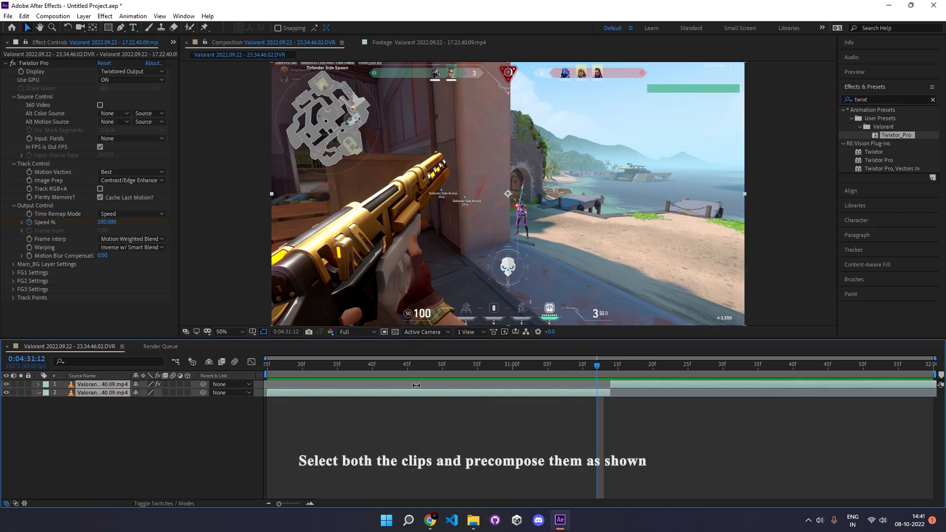
right_click(395, 392)
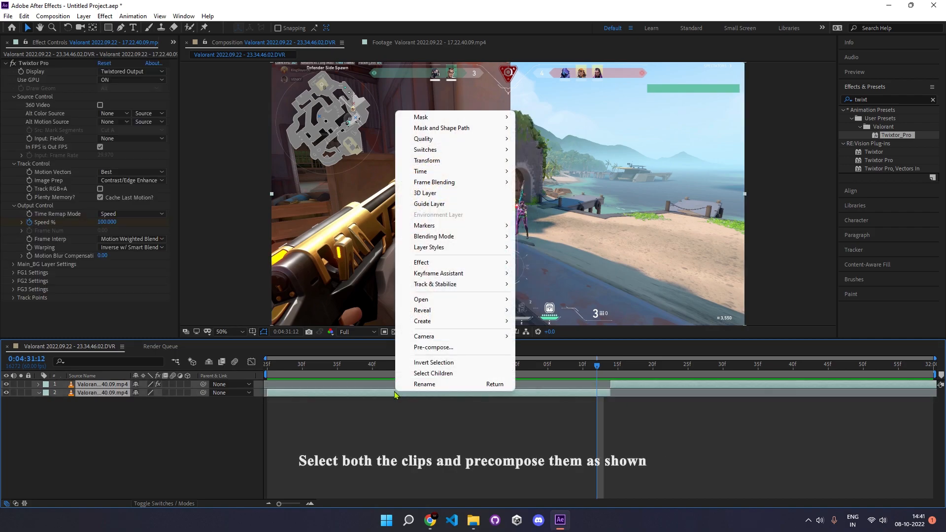
mouse_move(658, 341)
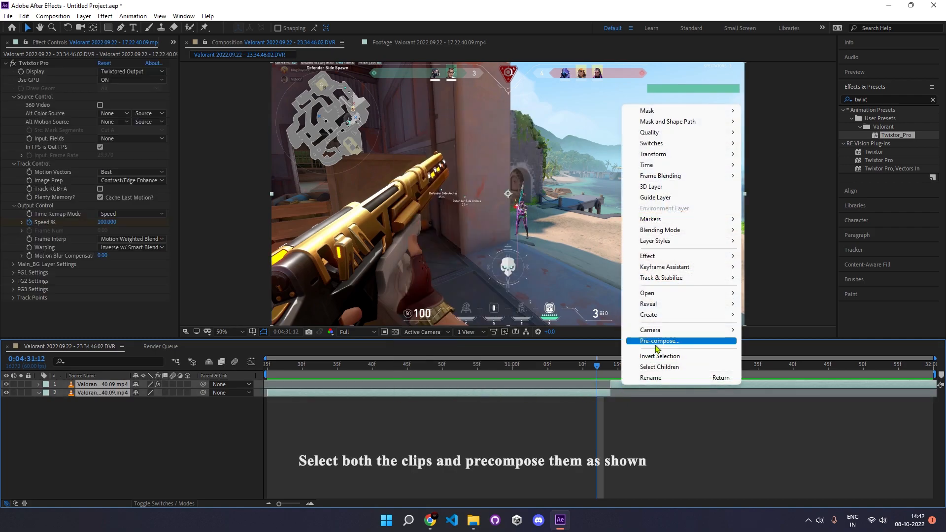
left_click(658, 341)
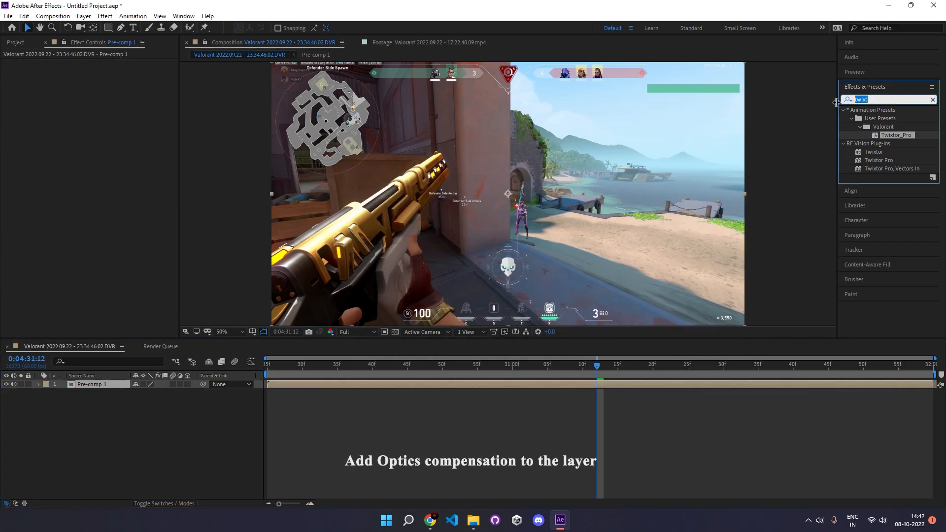
Apply Optics Compensation with Reverse Lens Distortion, keyframing Field of View from 77.1 to 115 at the marker
type("optics")
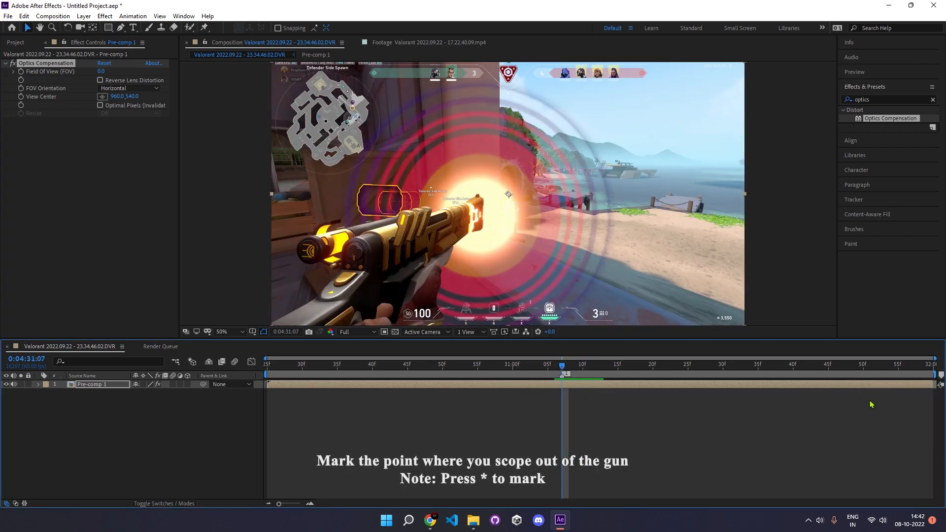
key("ctrl+right")
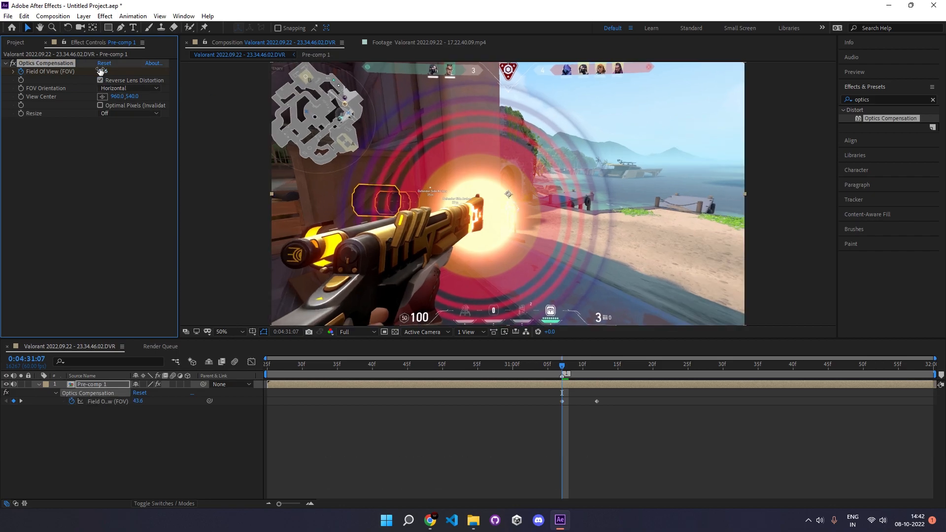
type("77.1")
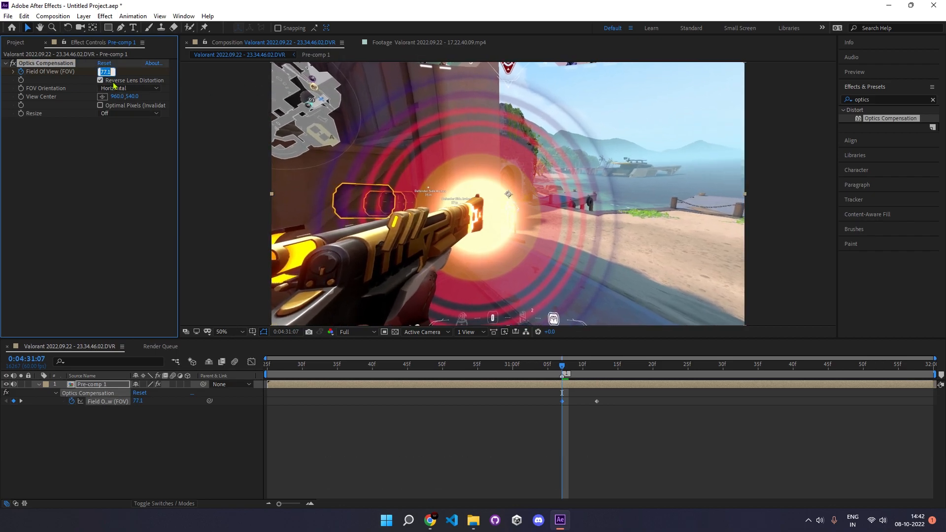
type("115.0")
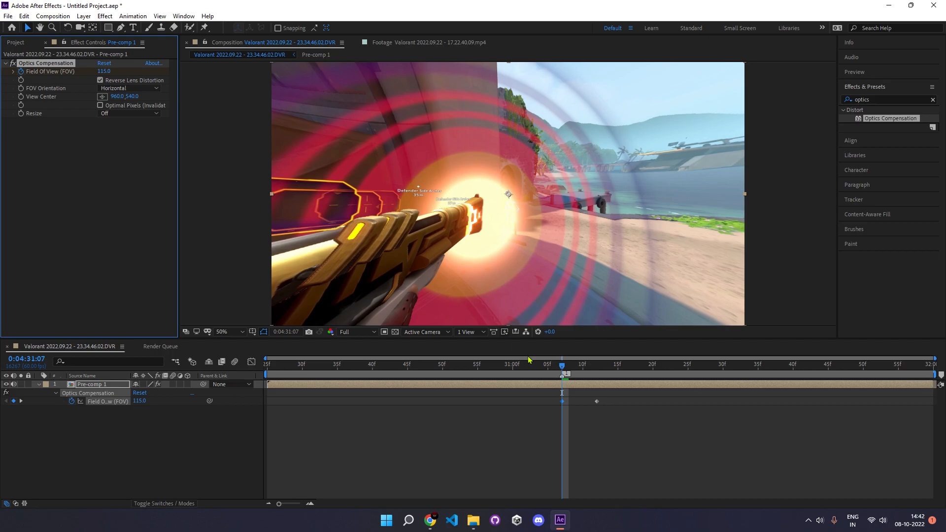
key("ctrl+shift+left")
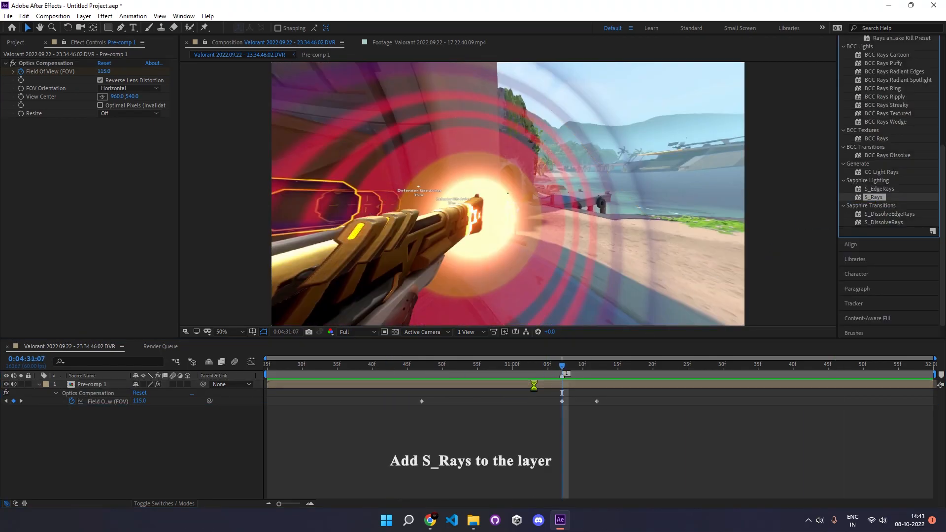
Apply S_Rays and keyframe Rays Brightness before, on and after the marker
double_click(873, 196)
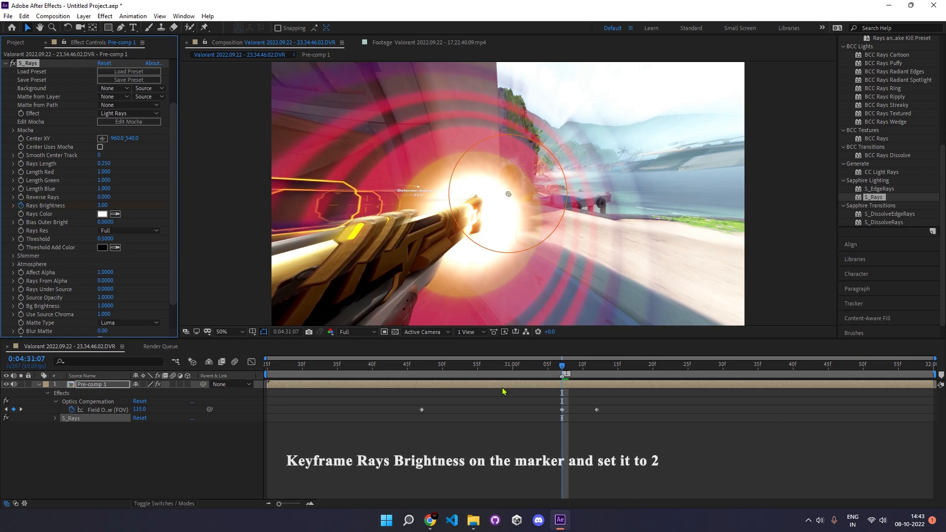
left_click(104, 205)
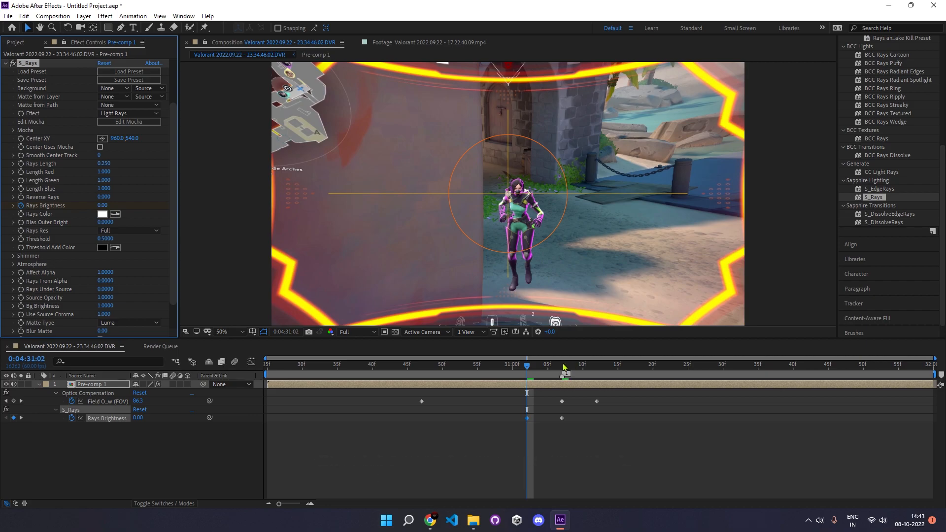
key("ctrl+shift+right")
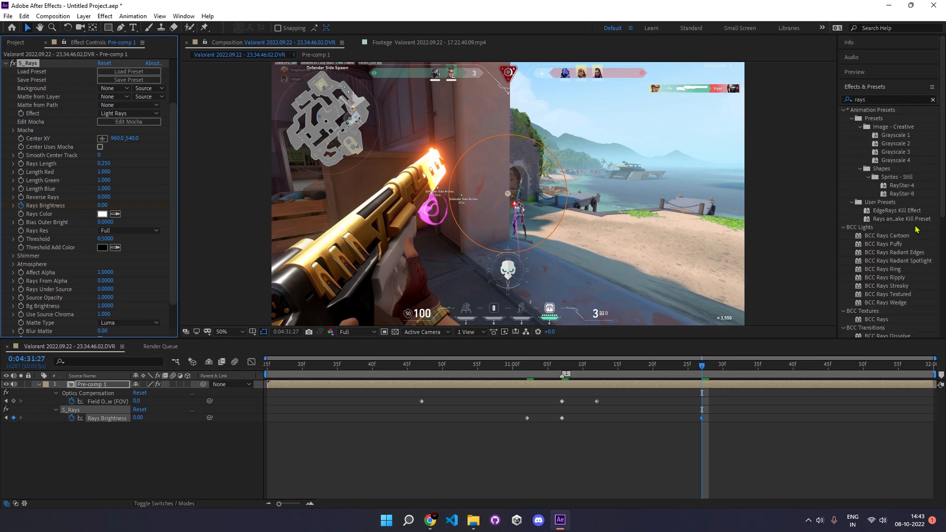
Apply S_DissolveShake at amplitude 2 and keyframe Dissolve Percent to 30 at the marker
type("shake")
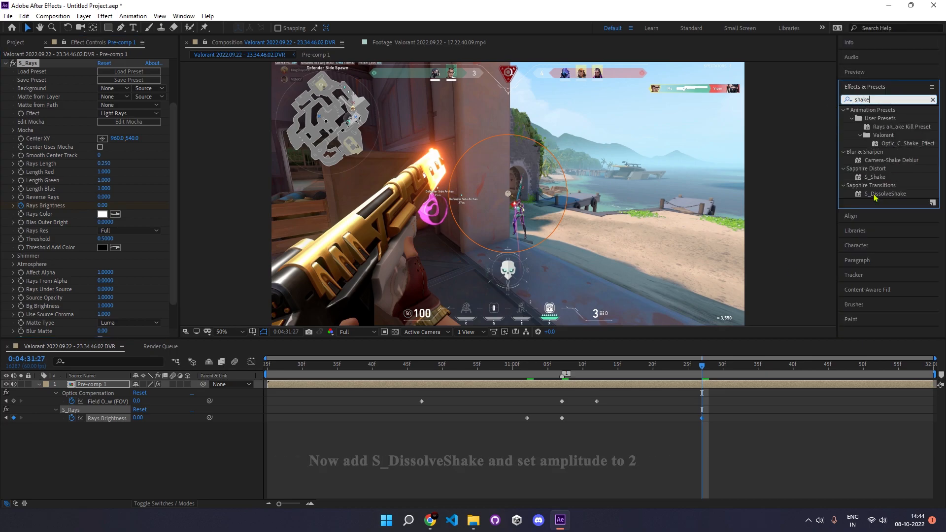
double_click(885, 193)
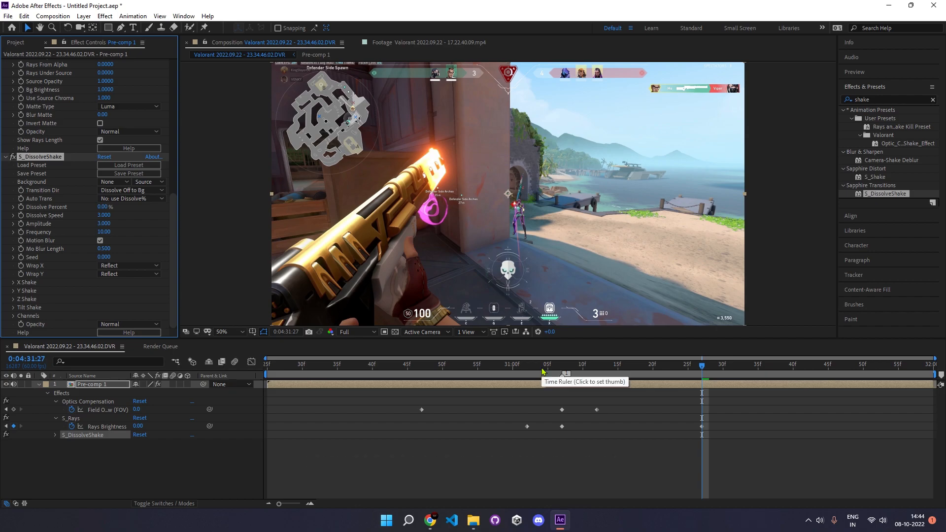
left_click(107, 223)
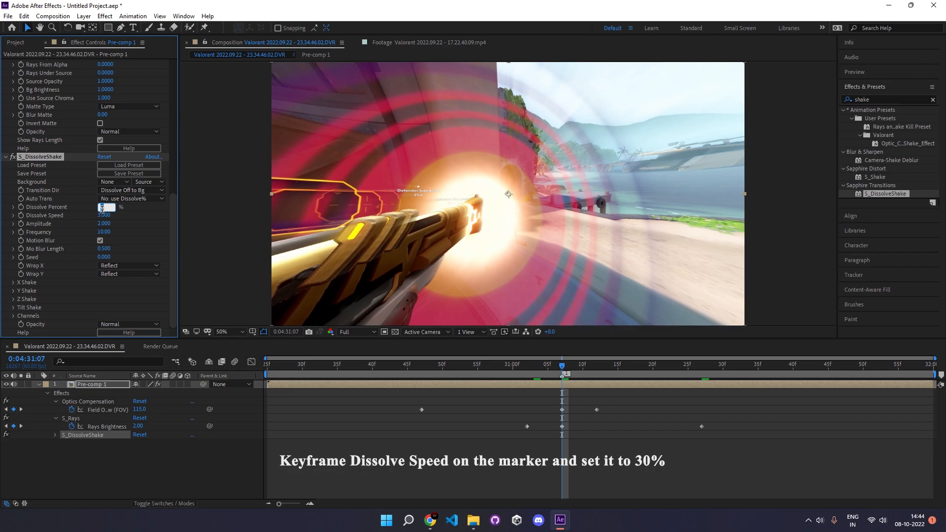
type("30")
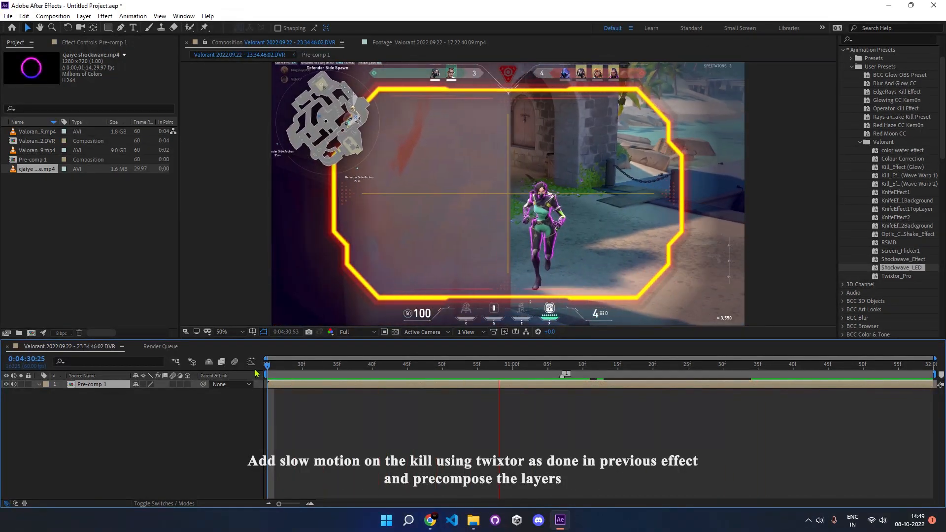
Drag the shockwave mp4 from the Project panel into the timeline above Pre-comp 1
left_click(610, 364)
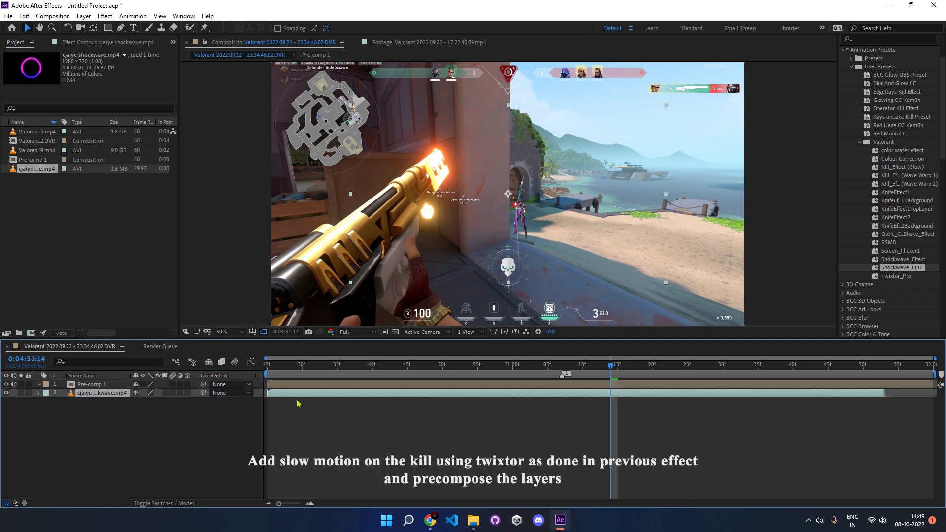
left_click(92, 385)
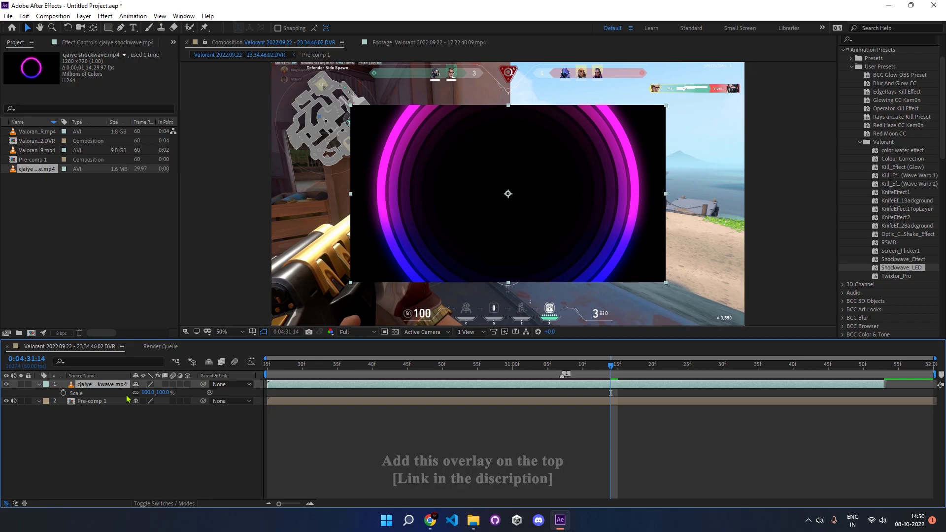
Scale the shockwave to 150%, blend it with Add, time-stretch to 30%, and start it at the marker
type("150")
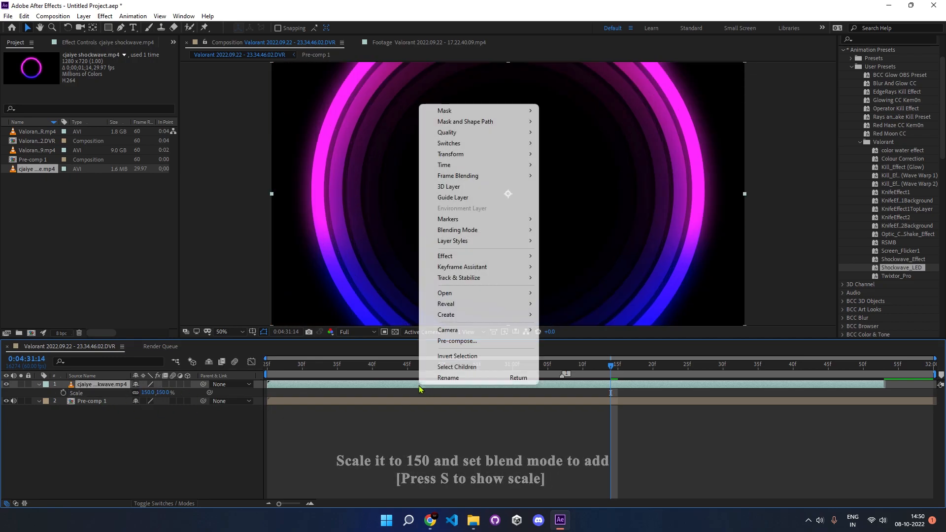
mouse_move(457, 230)
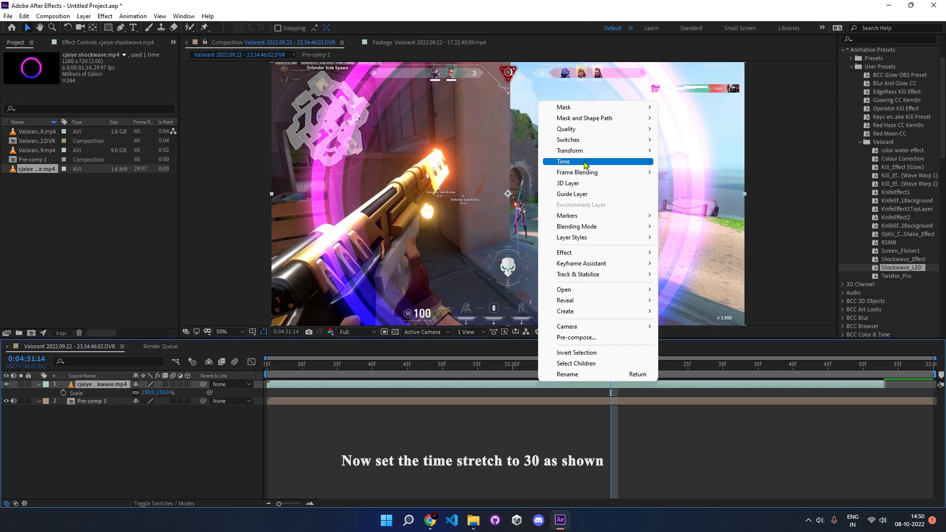
left_click(562, 161)
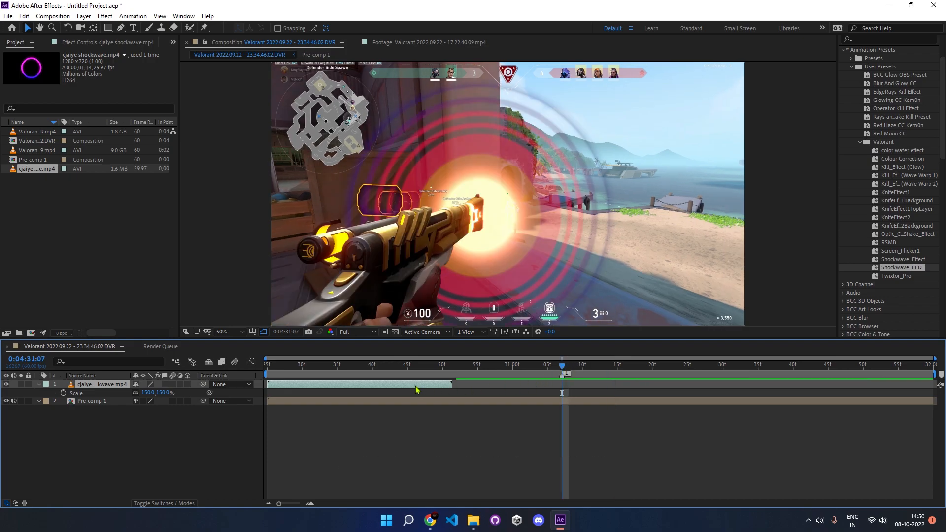
left_click_drag(359, 385, 652, 384)
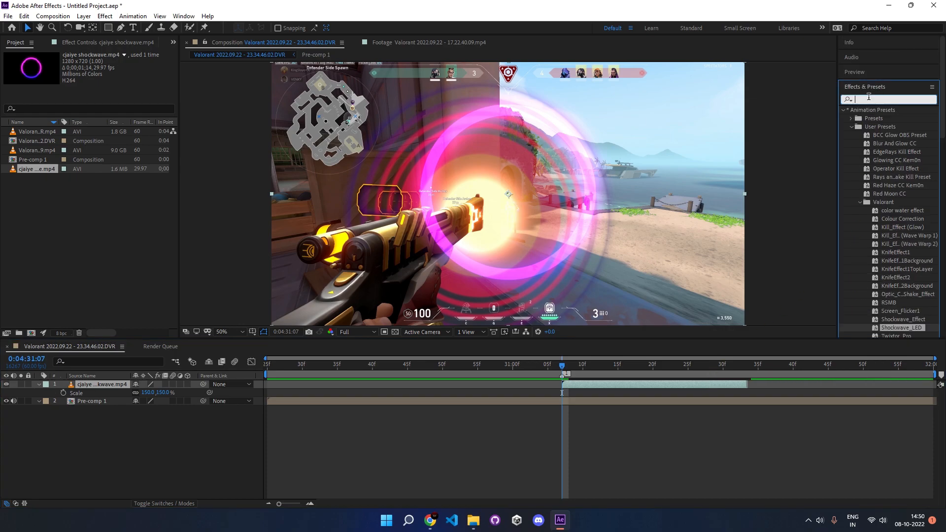
Search Effects & Presets for 'led' to list BCC LED
type("led")
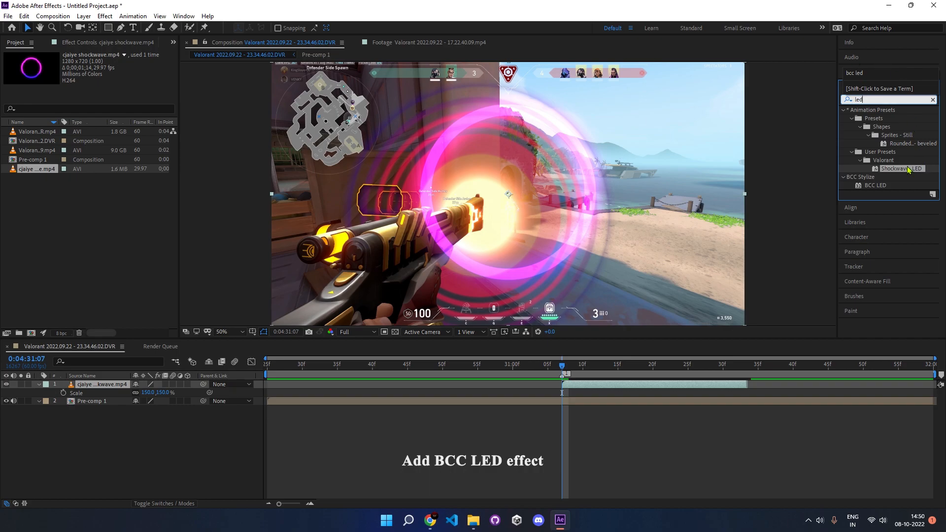